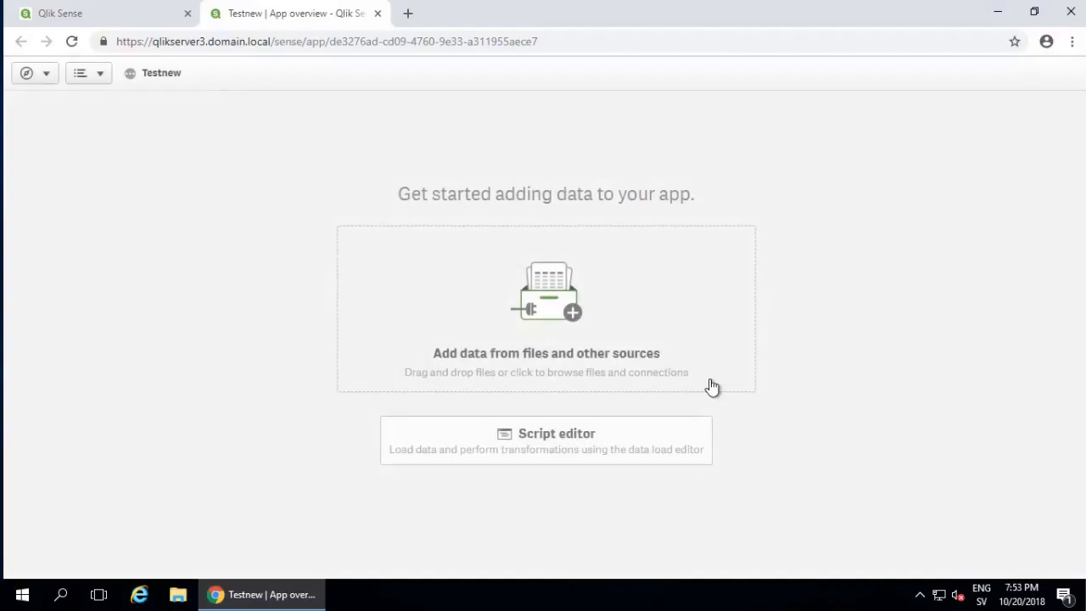
Step: Go into the Testnew app's data load editor from the app overview
click(545, 441)
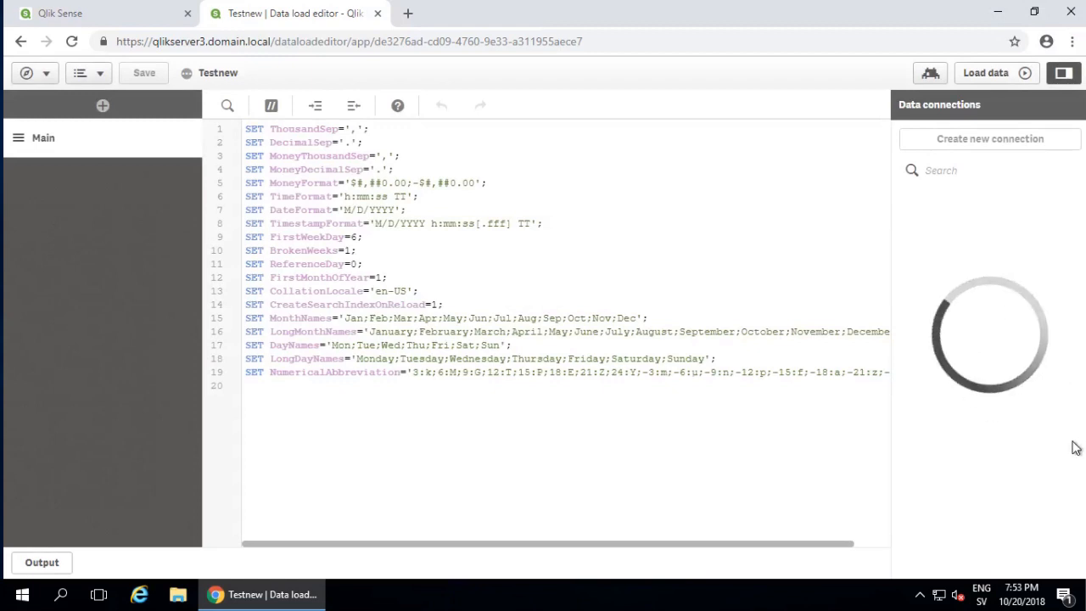
Step: Stop the Qlik Sense Repository Service and Service Dispatcher from the Services list
click(241, 594)
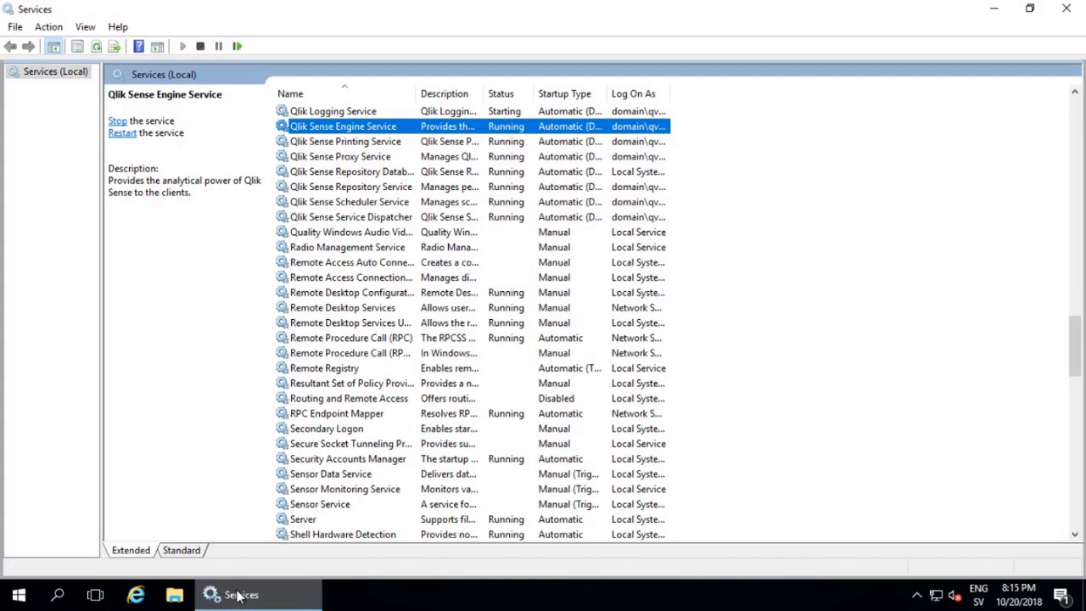
click(352, 184)
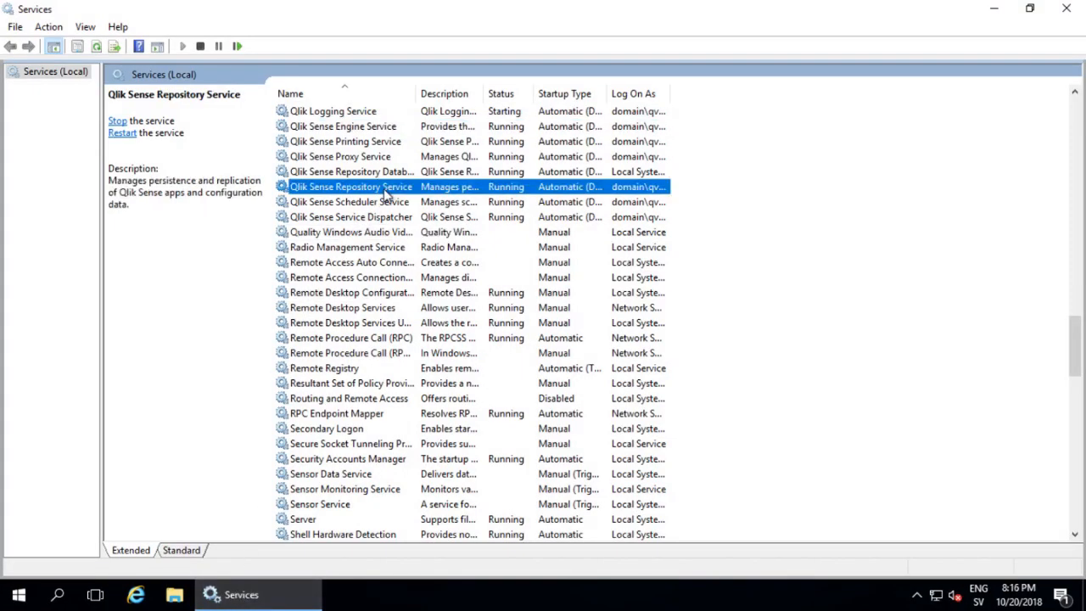
click(117, 120)
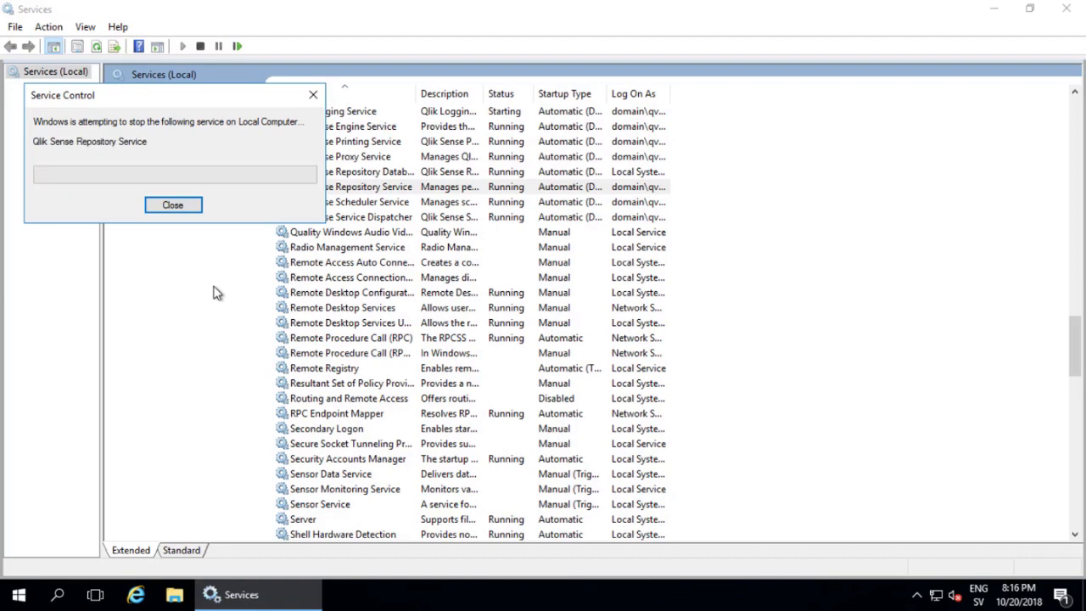
click(173, 203)
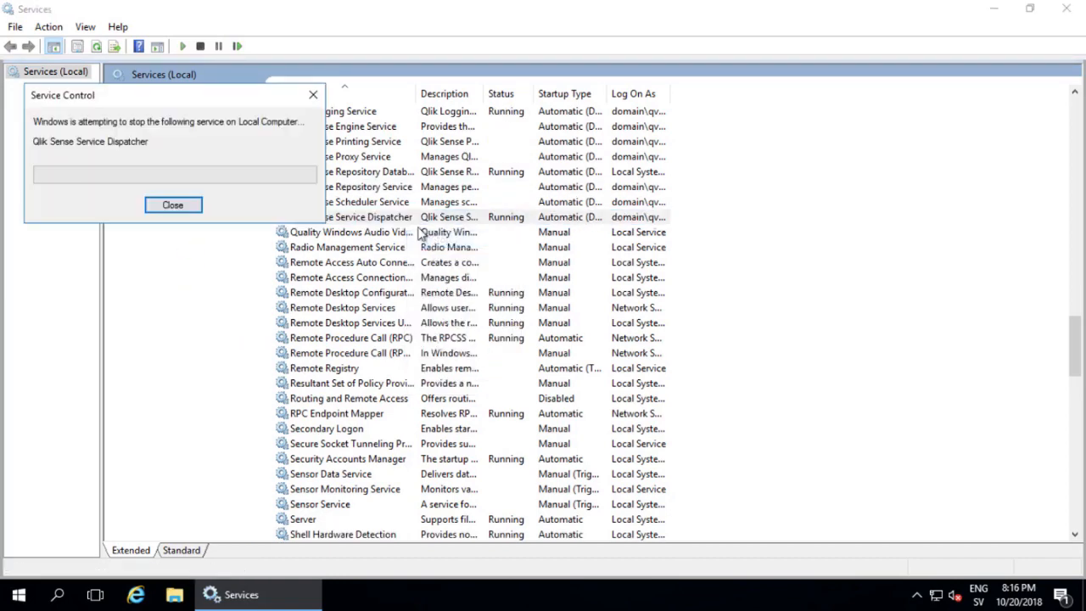
click(173, 203)
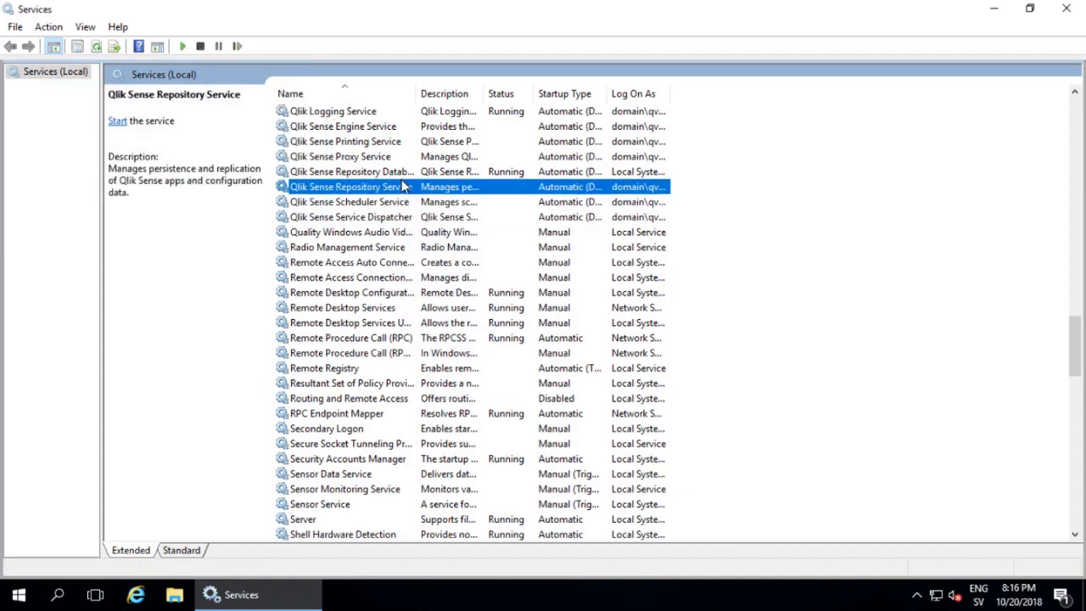
Step: Stop the Qlik Logging Service and the Qlik Sense Repository Database service
right_click(333, 112)
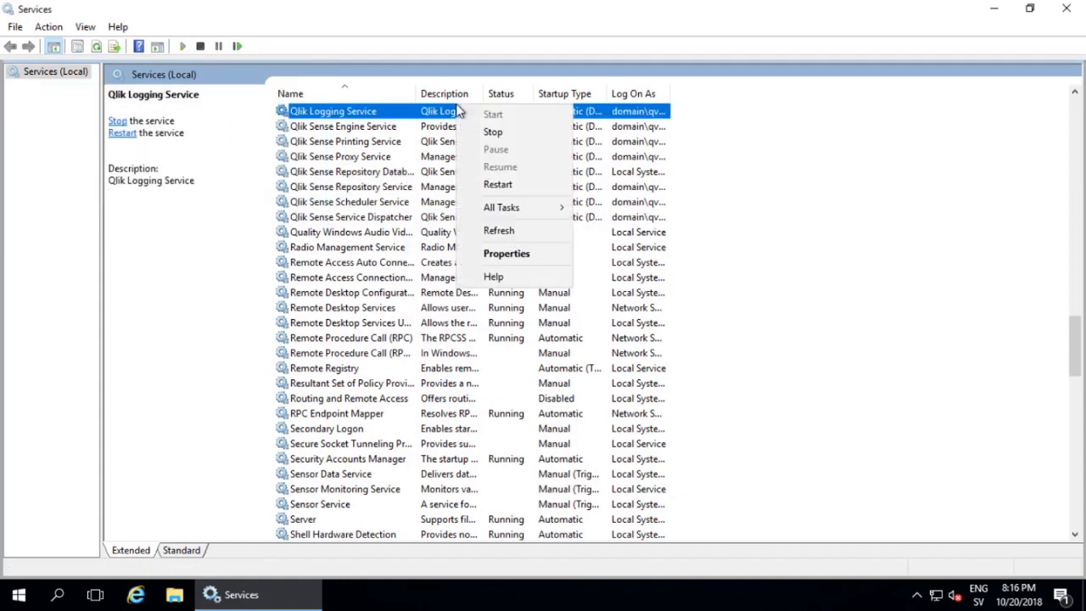
click(493, 133)
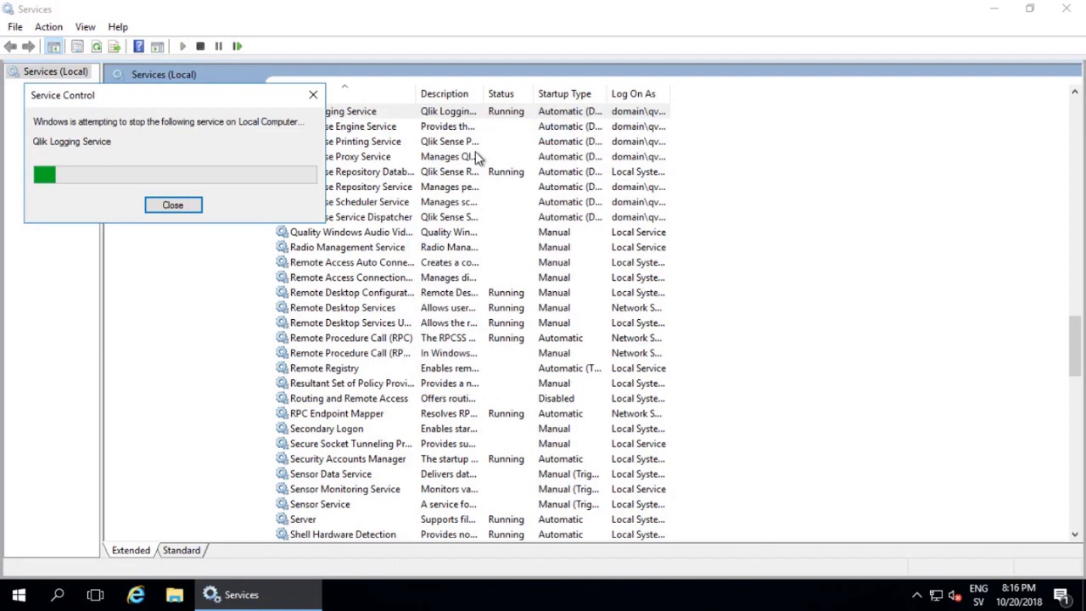
right_click(353, 172)
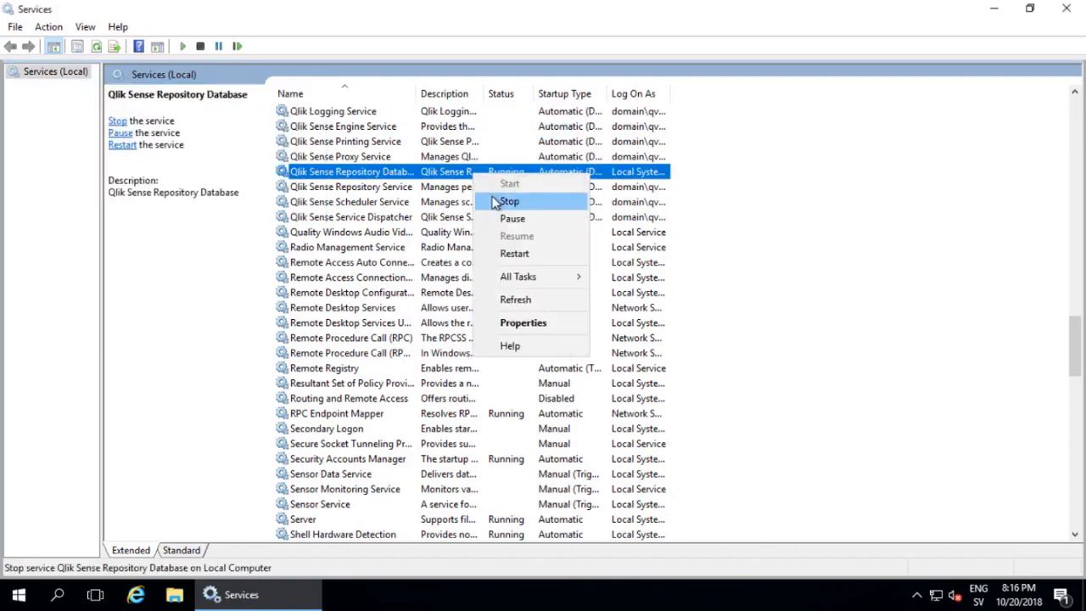
click(509, 200)
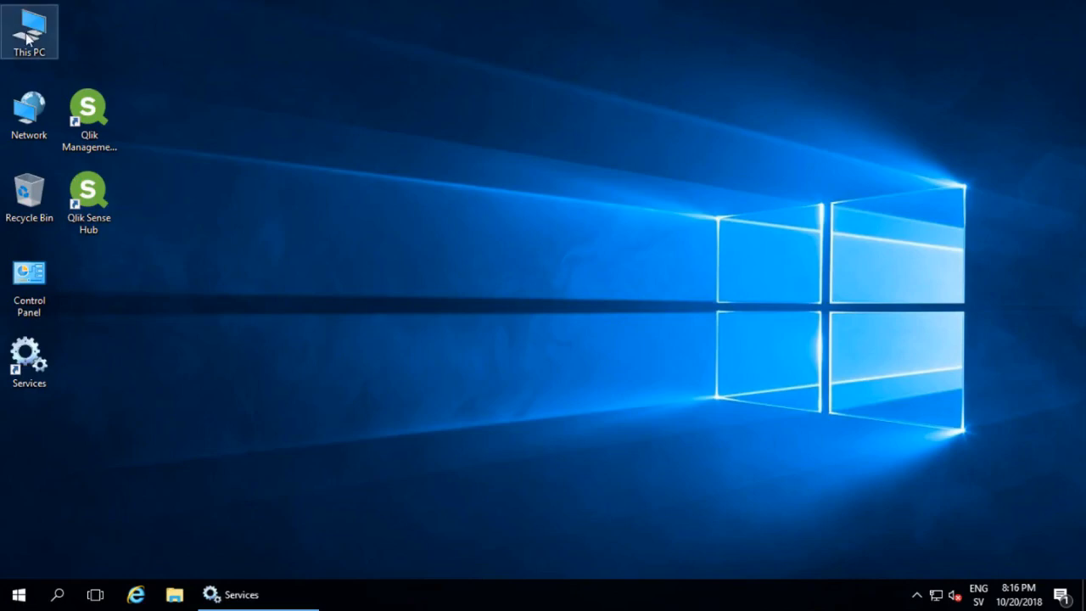
Step: Browse to C:\Windows\Microsoft.NET\Framework64\v4.0.30319\Config and edit machine.config in Notepad
double_click(31, 25)
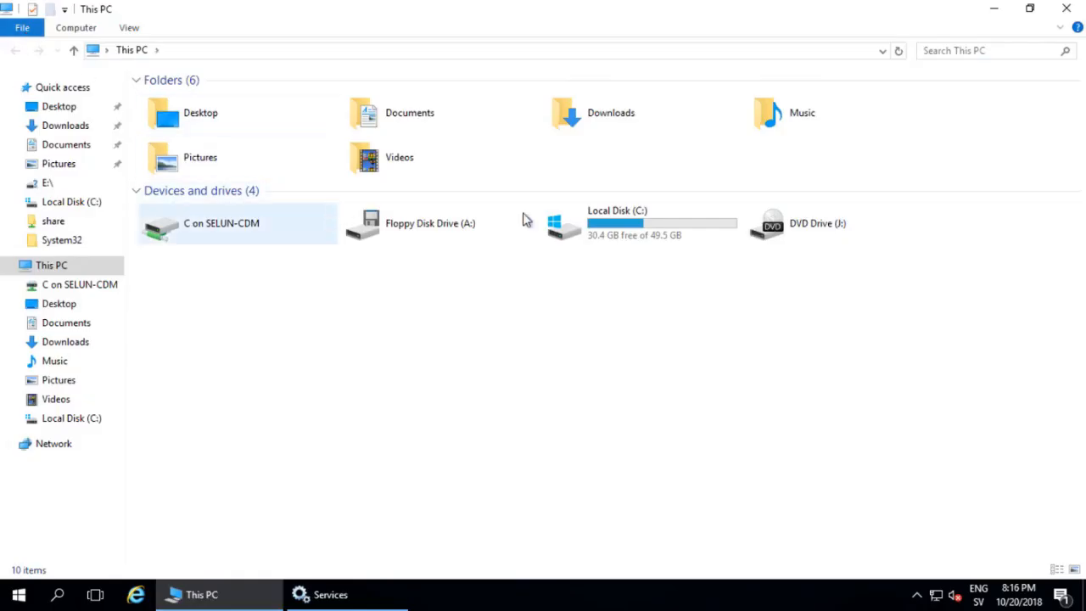
double_click(618, 222)
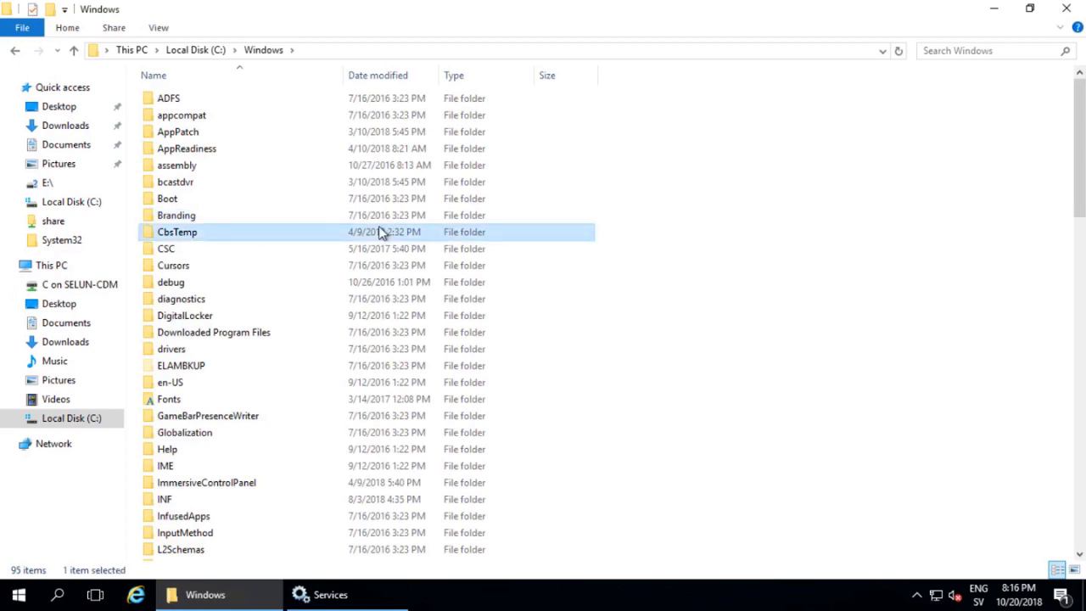
scroll(down, 3)
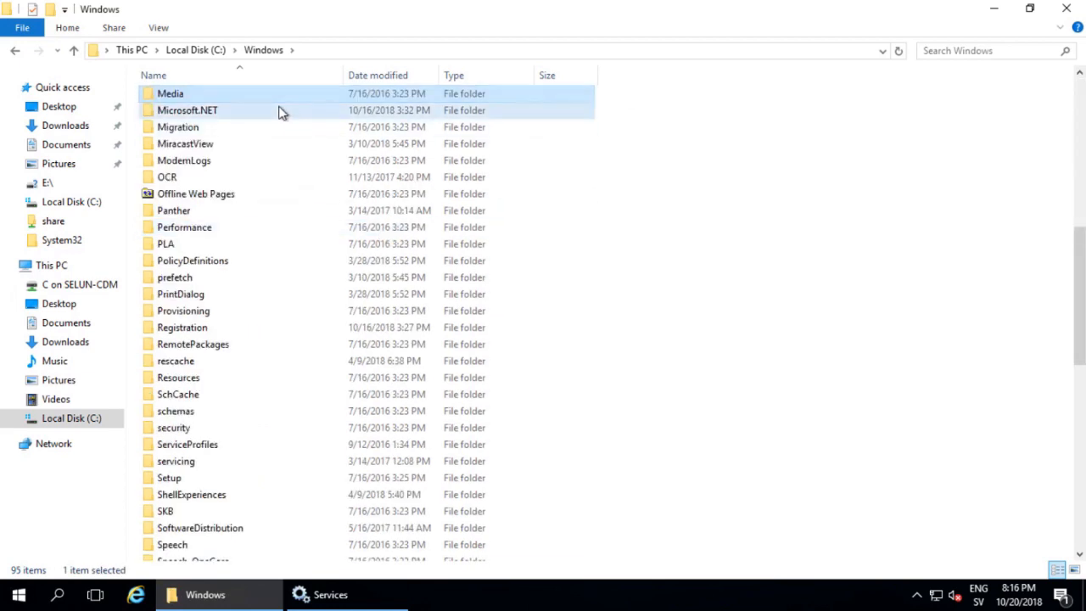
double_click(187, 110)
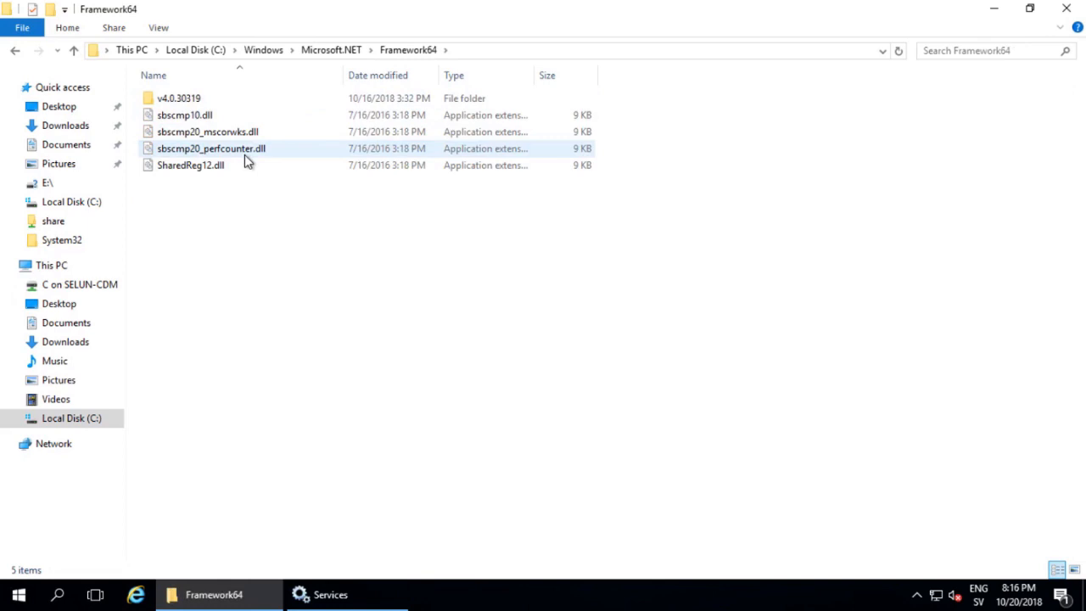
double_click(178, 109)
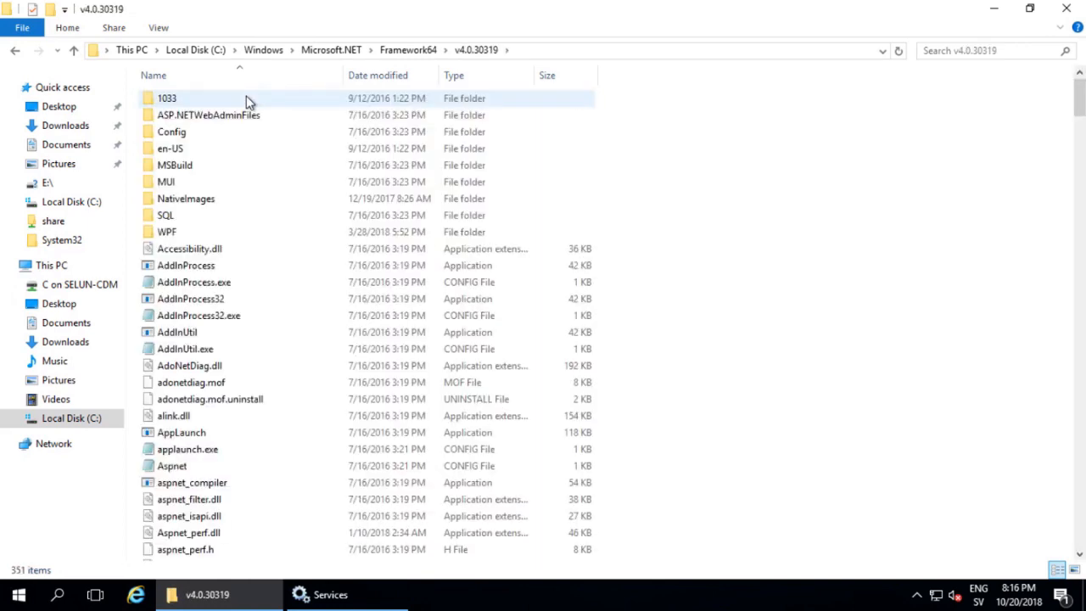
double_click(173, 133)
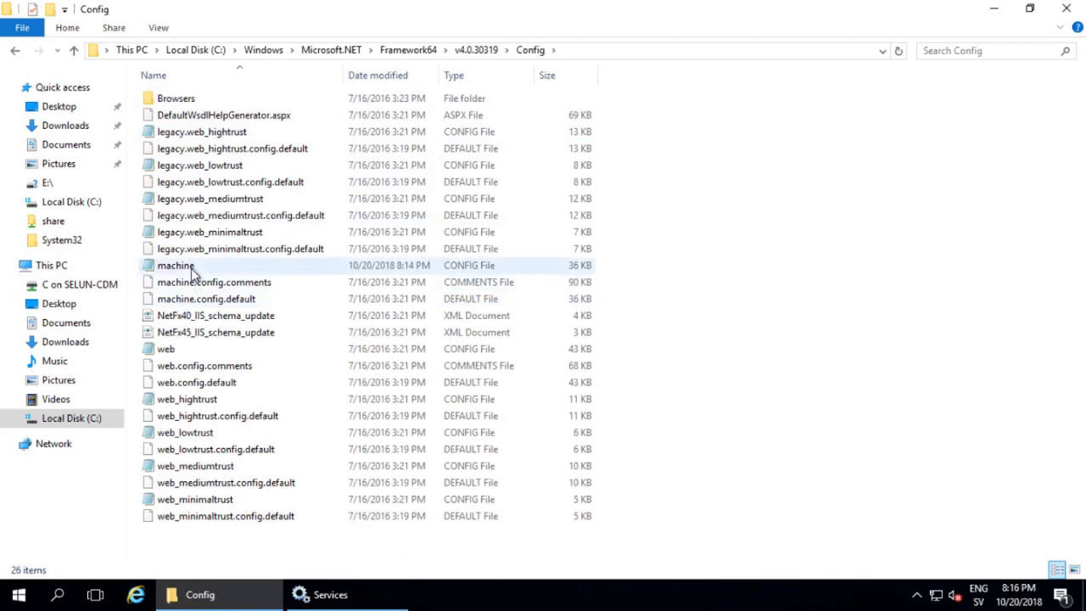
double_click(176, 265)
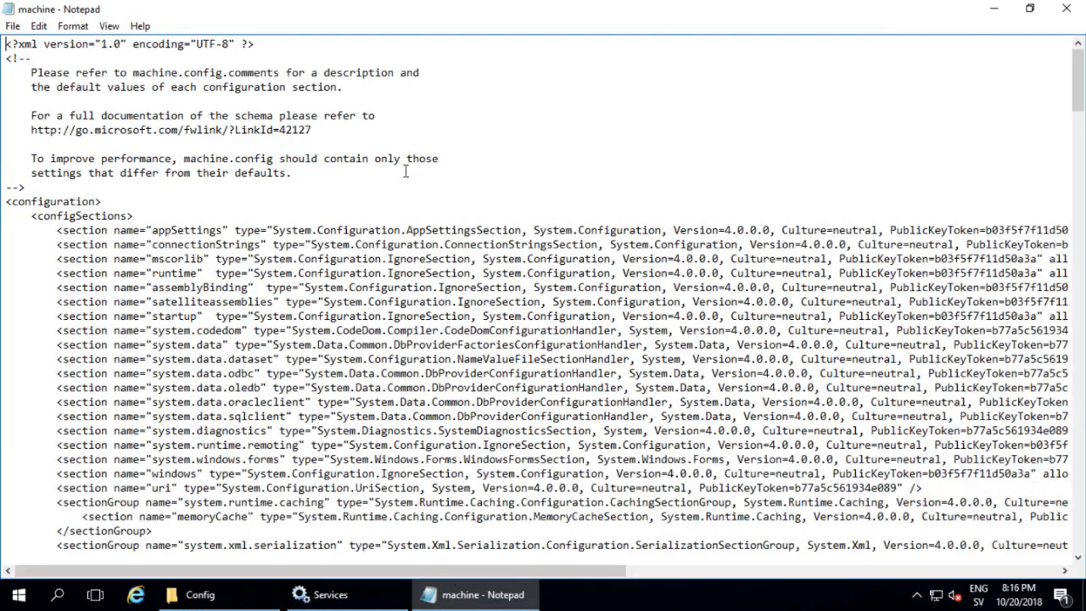
mouse_move(1065, 149)
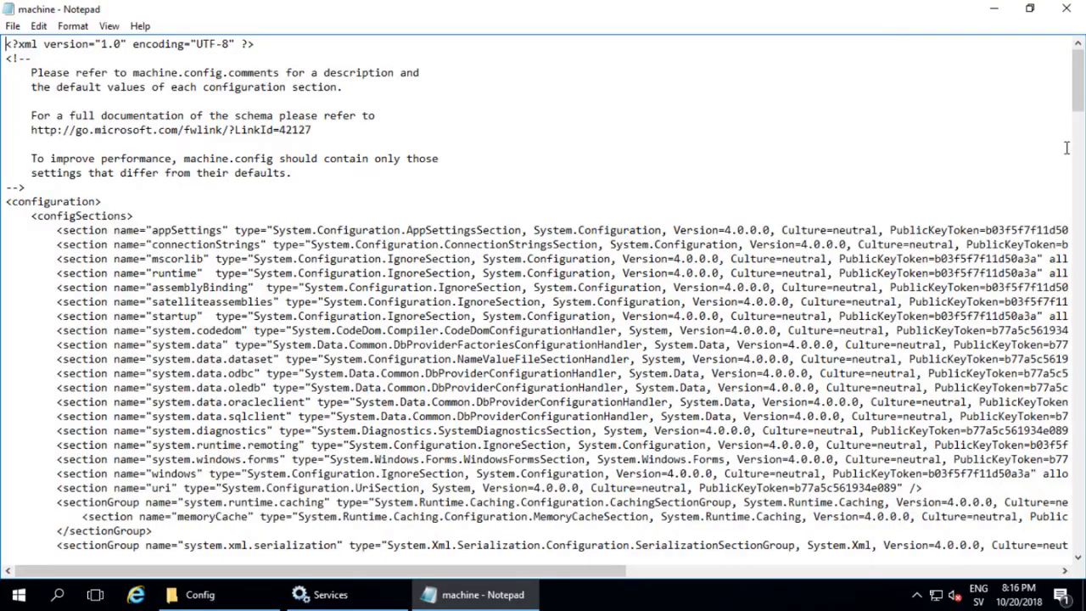
Step: Expand <runtime> with a closing </runtime> and insert <generatePublisherEvidence enabled="false"/> inside it
scroll(down, 3)
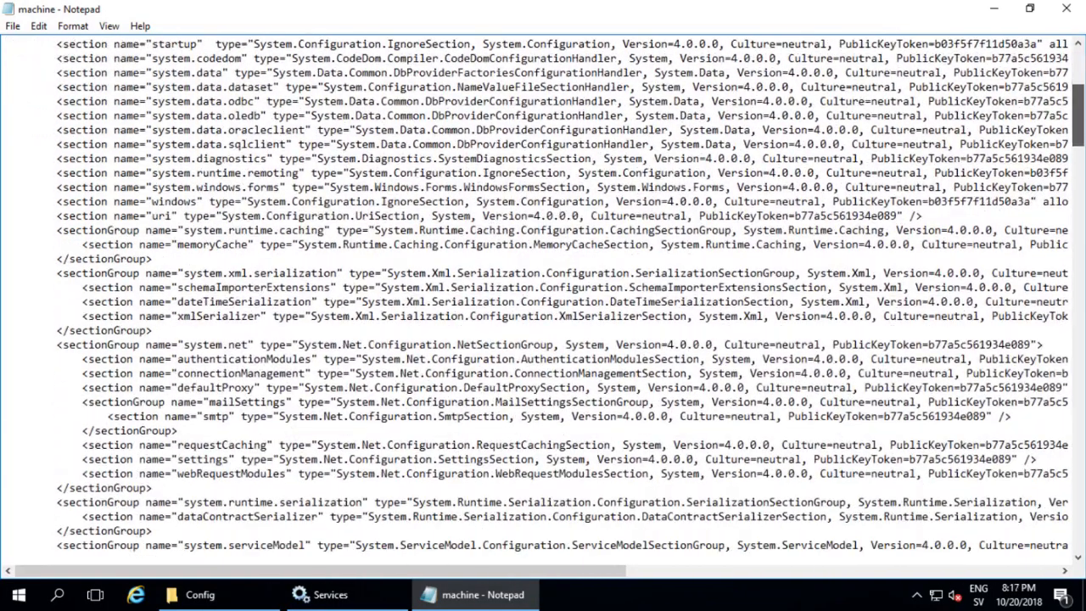
scroll(down, 3)
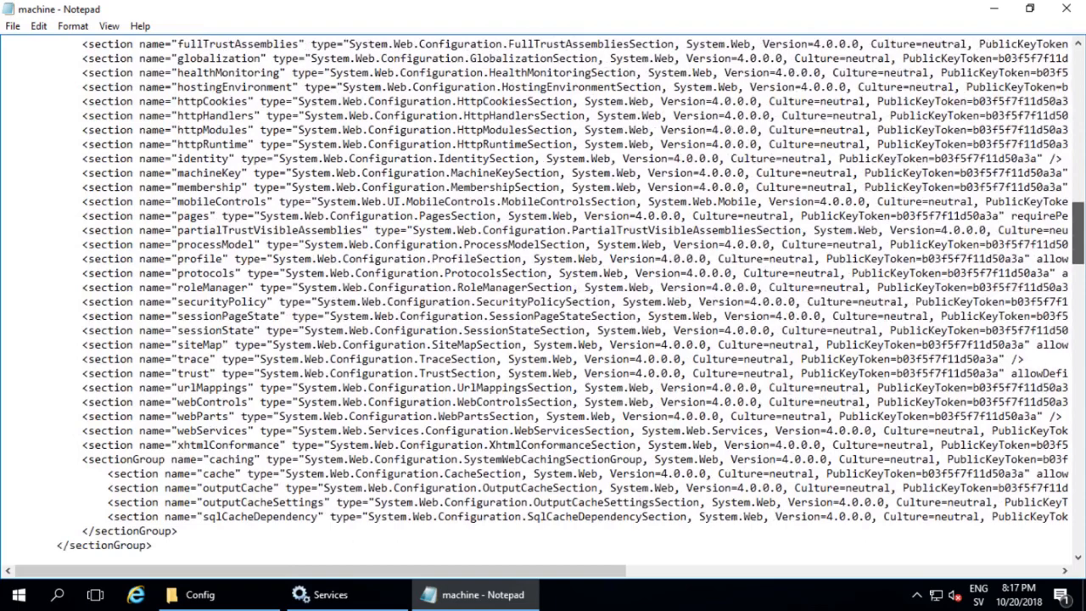
scroll(down, 3)
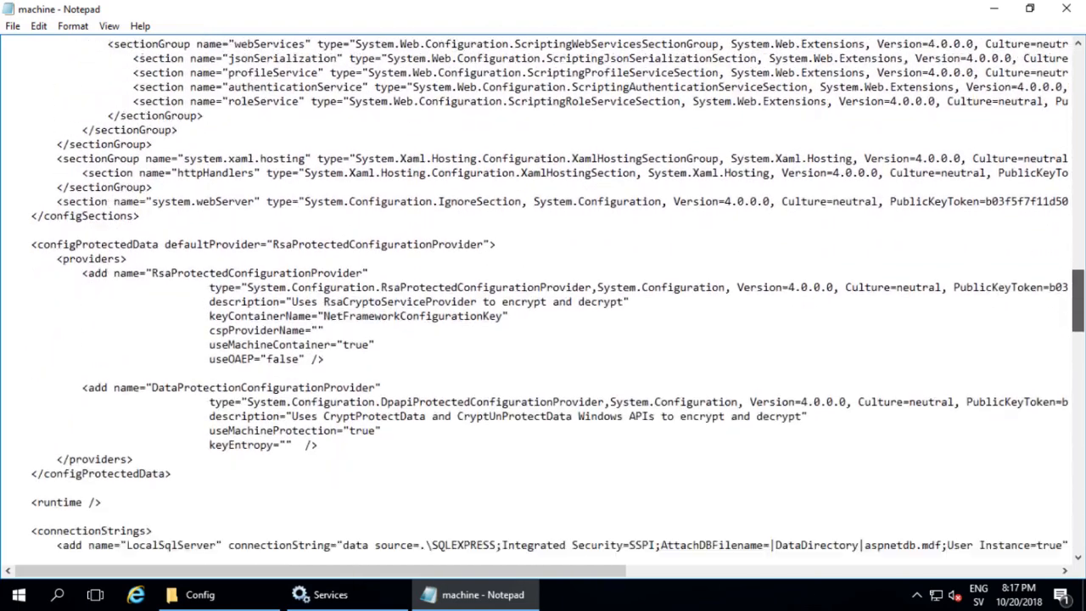
scroll(down, 3)
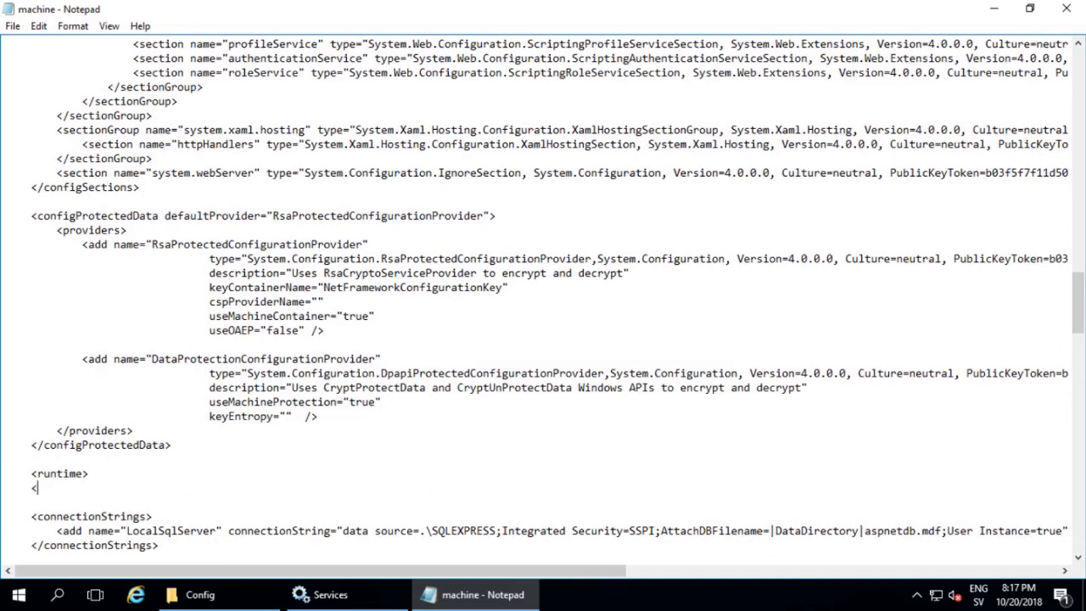
text(</runtime>)
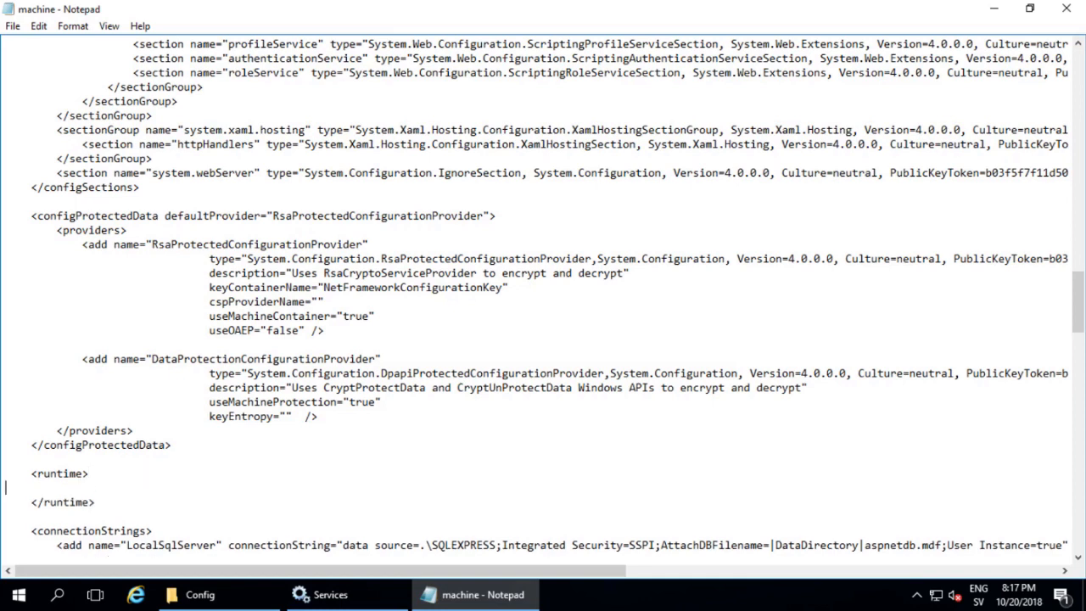
text(<generatePublisherEvidence enabled="false"/>)
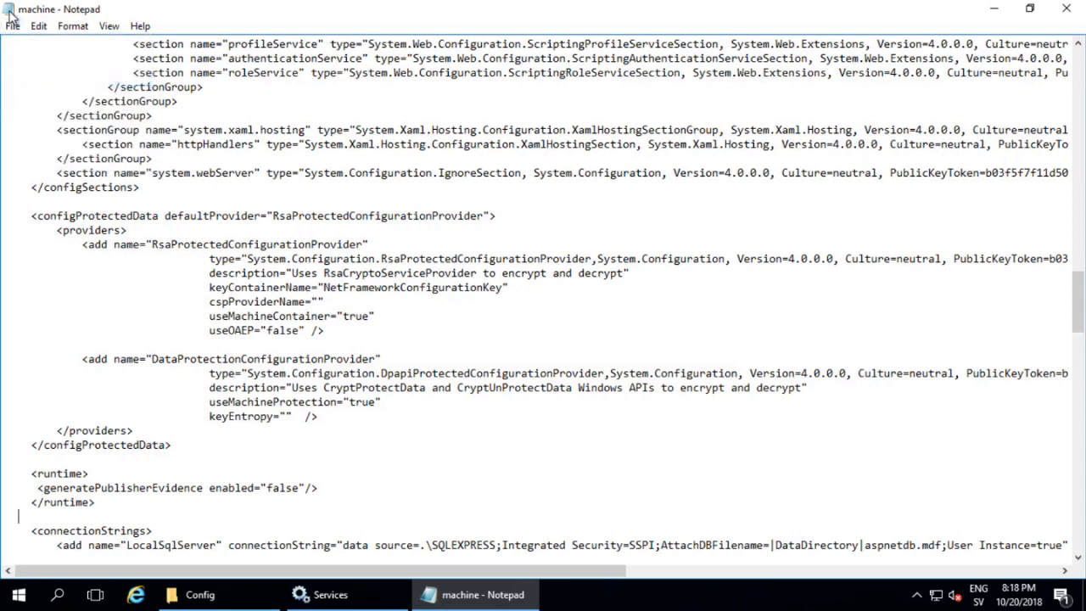
Step: Close machine.config, then start the Qlik Sense Repository Database, Repository and Scheduler services
click(200, 593)
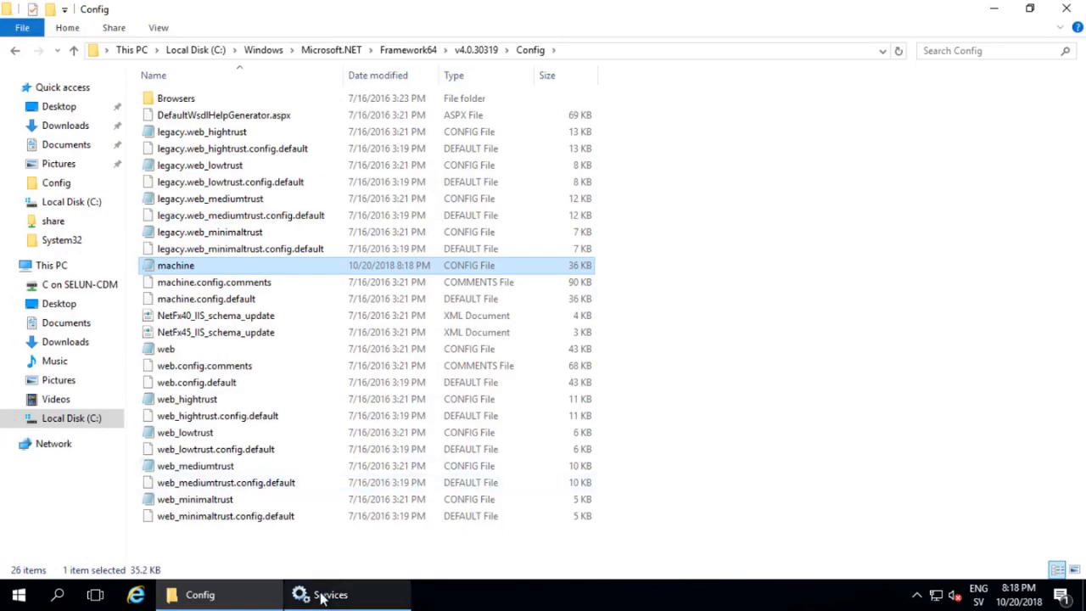
click(325, 594)
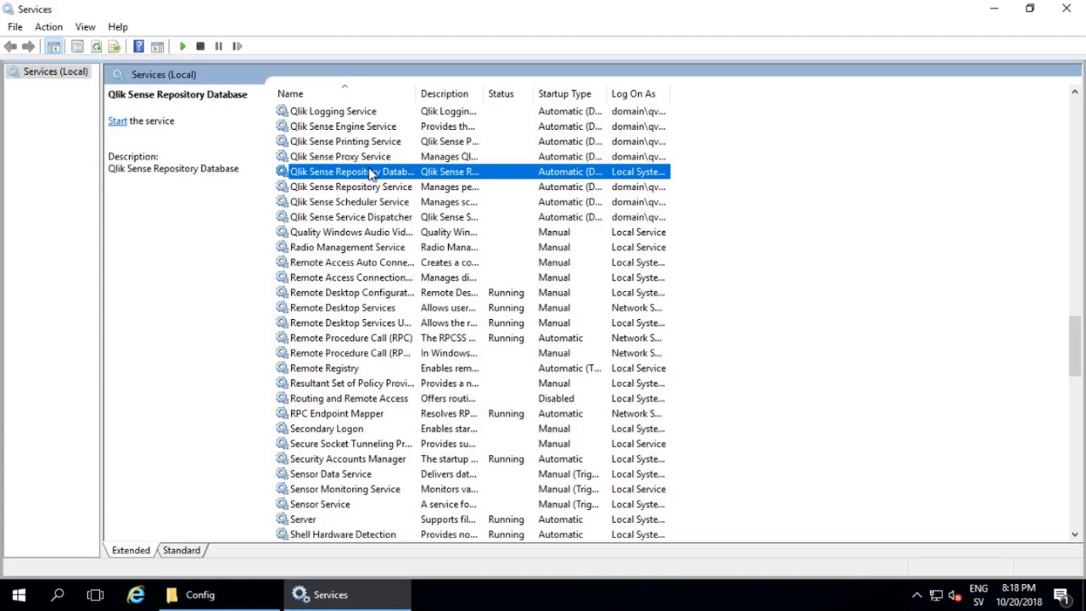
click(117, 120)
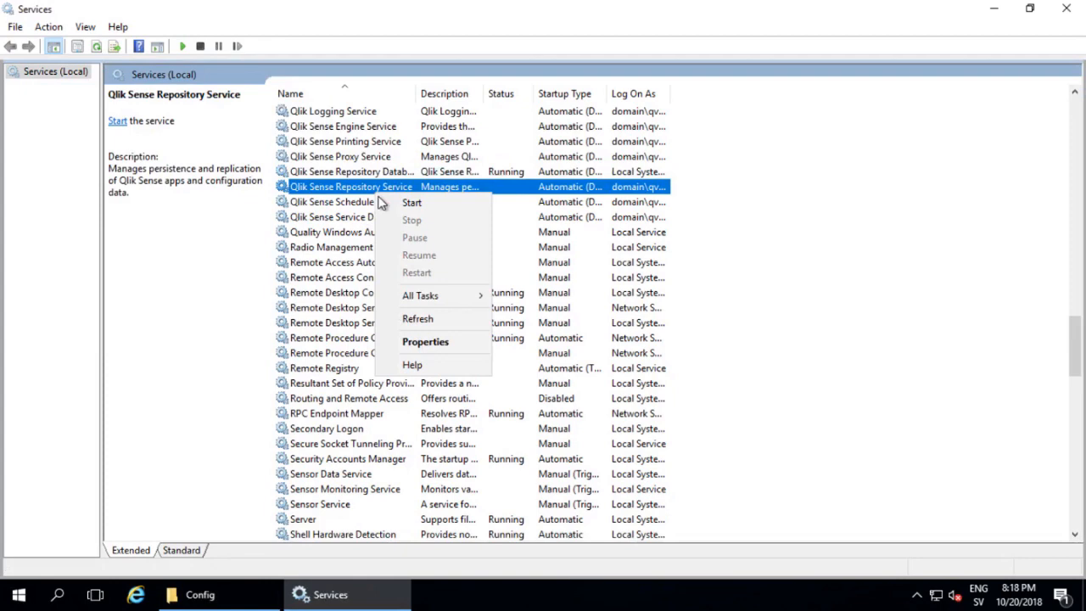
click(411, 202)
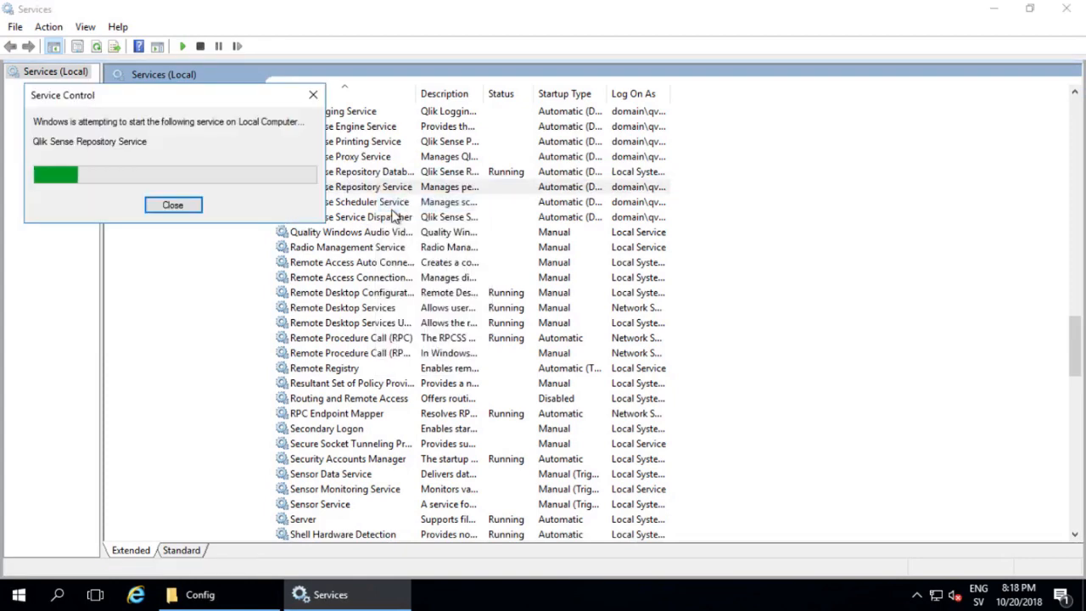
right_click(373, 217)
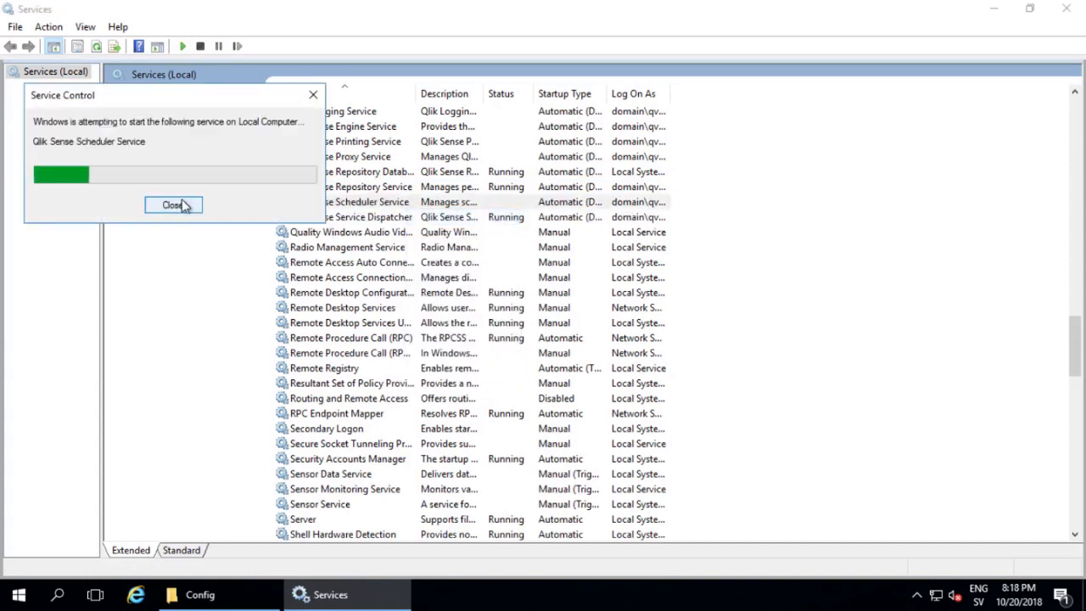
click(173, 204)
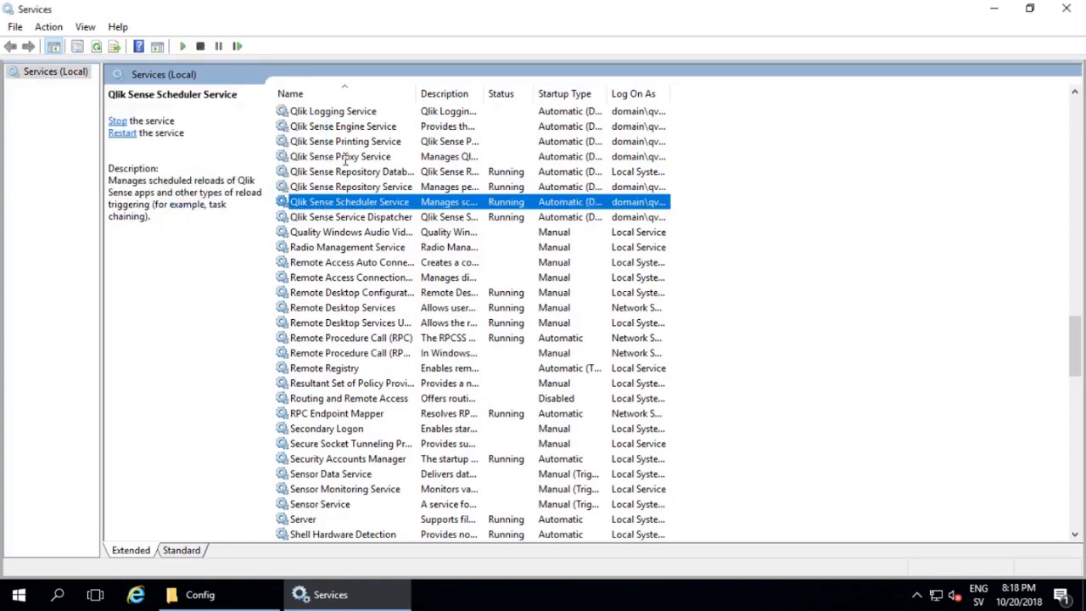
Step: Start the Qlik Sense Proxy, Logging, Printing and Engine services and close Services
click(334, 156)
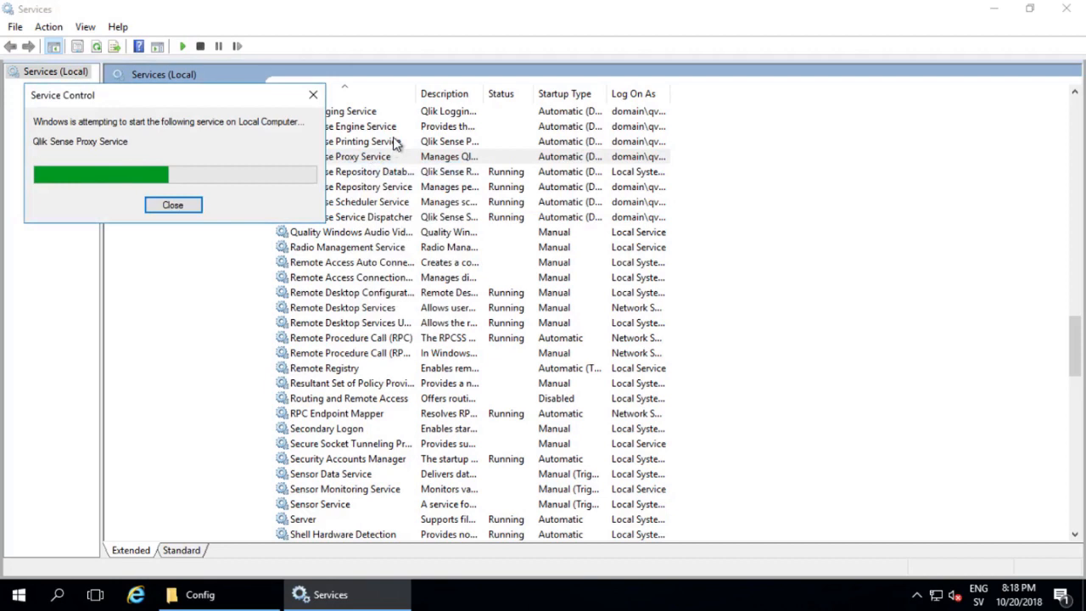
click(174, 204)
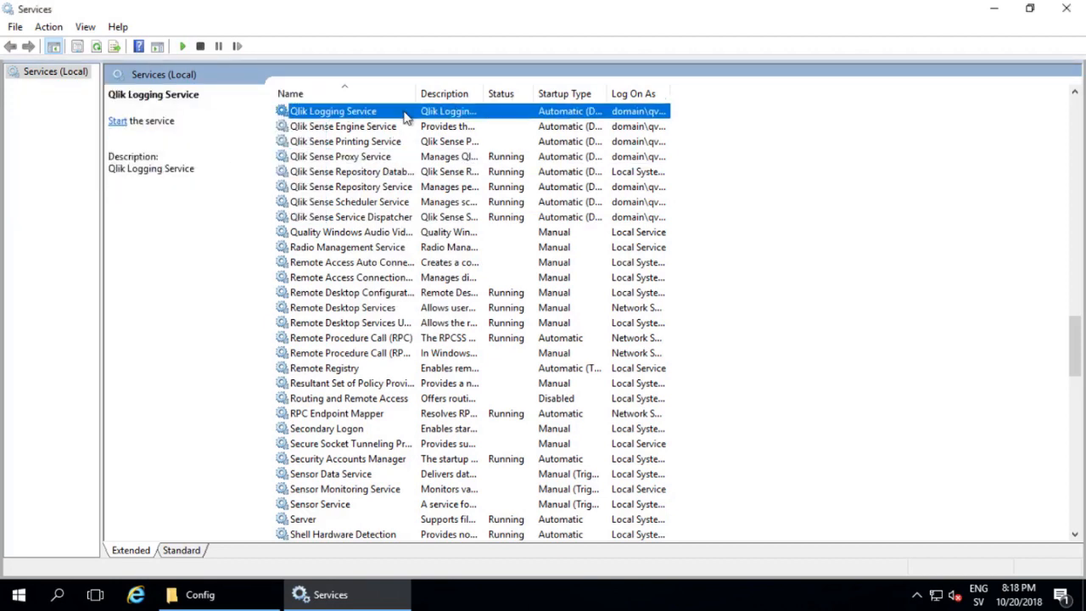
click(117, 121)
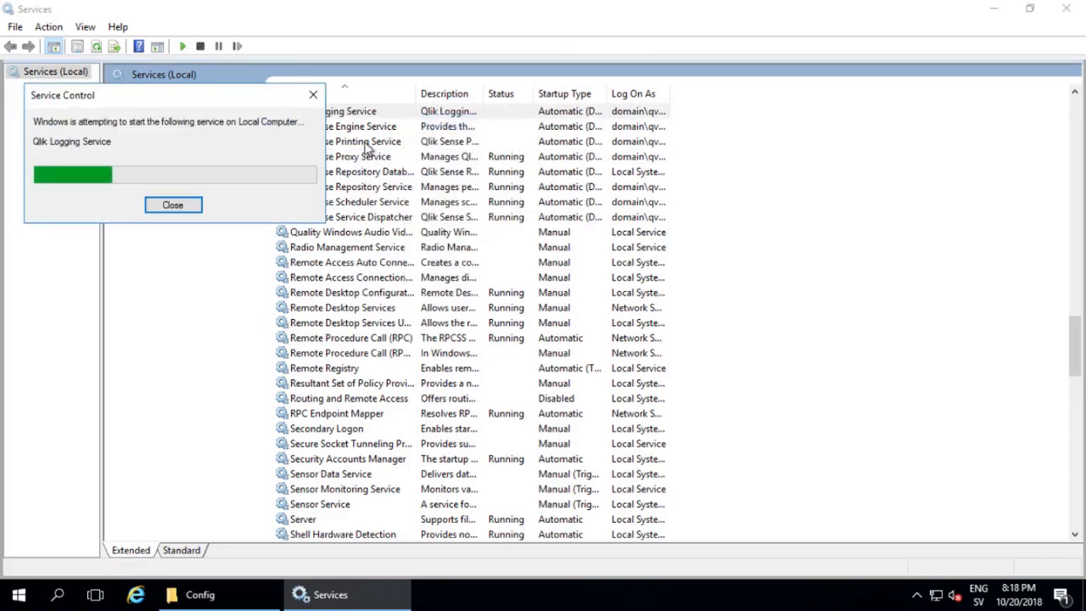
click(173, 204)
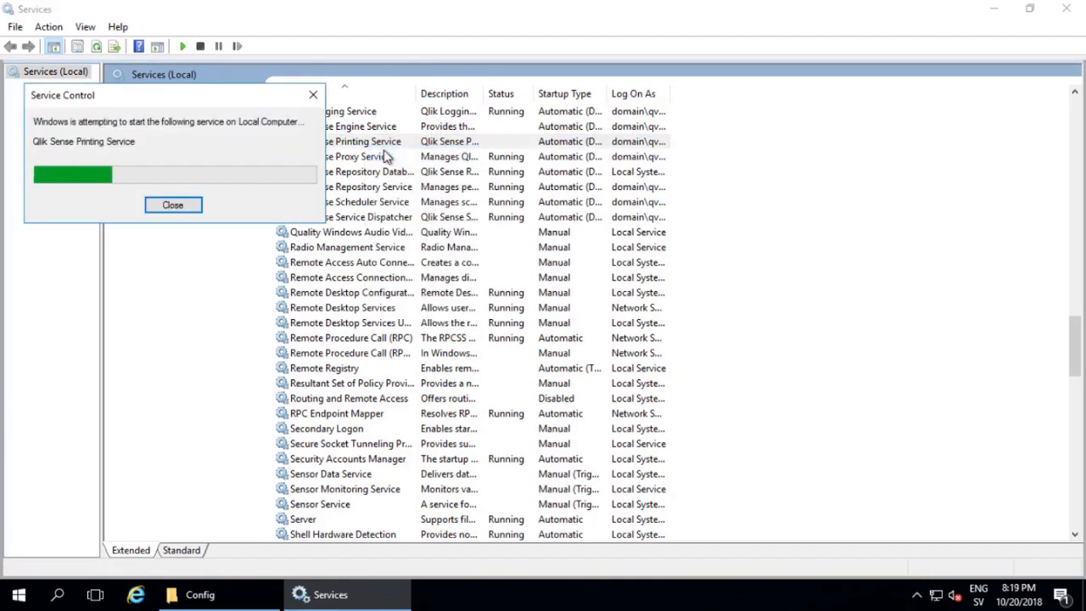
click(173, 204)
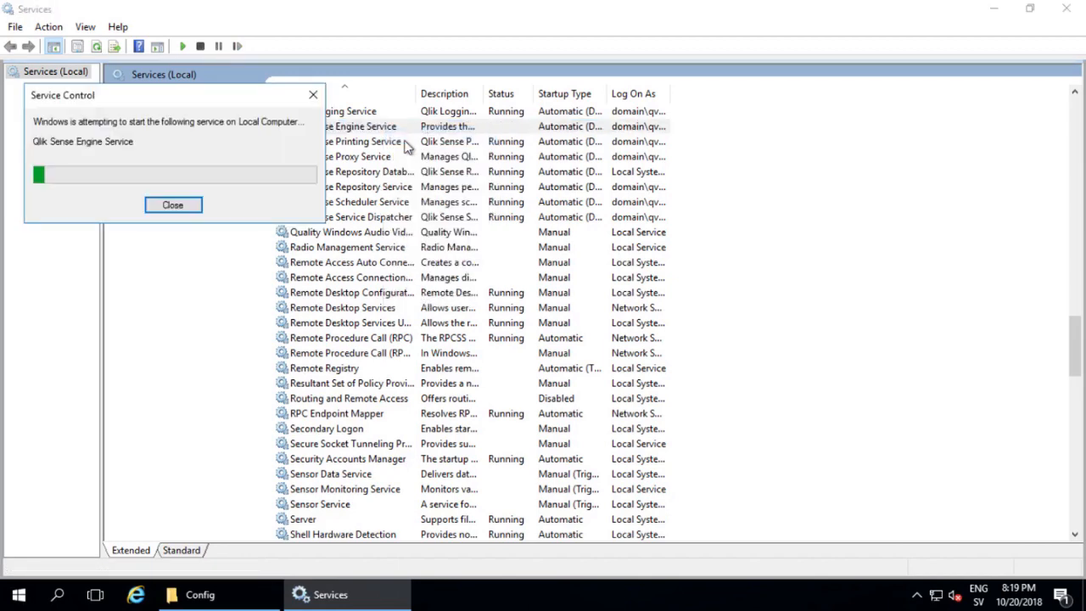
click(173, 204)
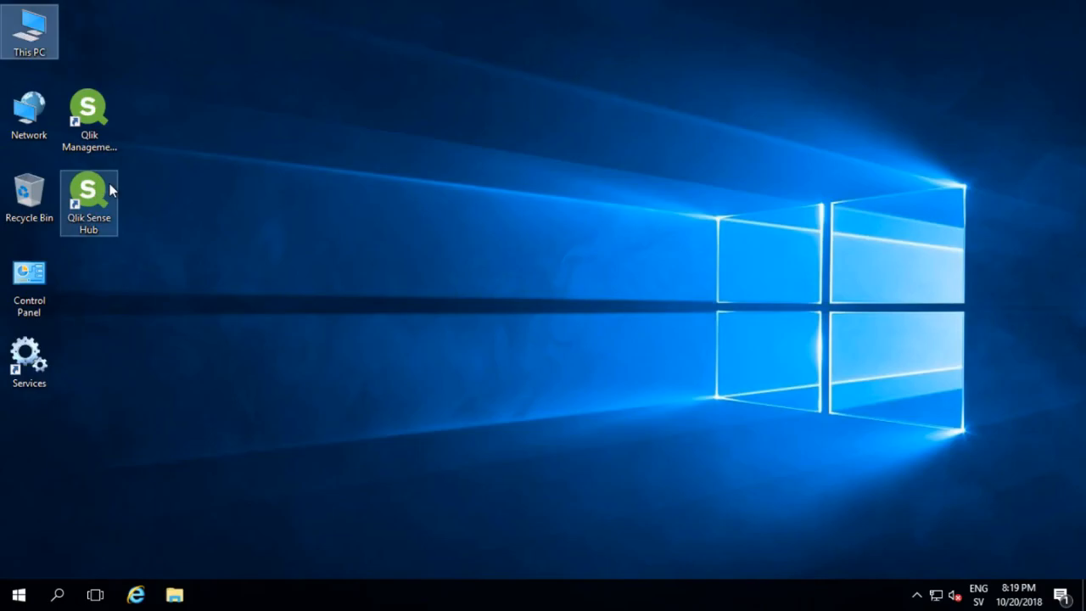
Step: Relaunch Qlik Sense Hub and go into the test app's data load editor
double_click(88, 188)
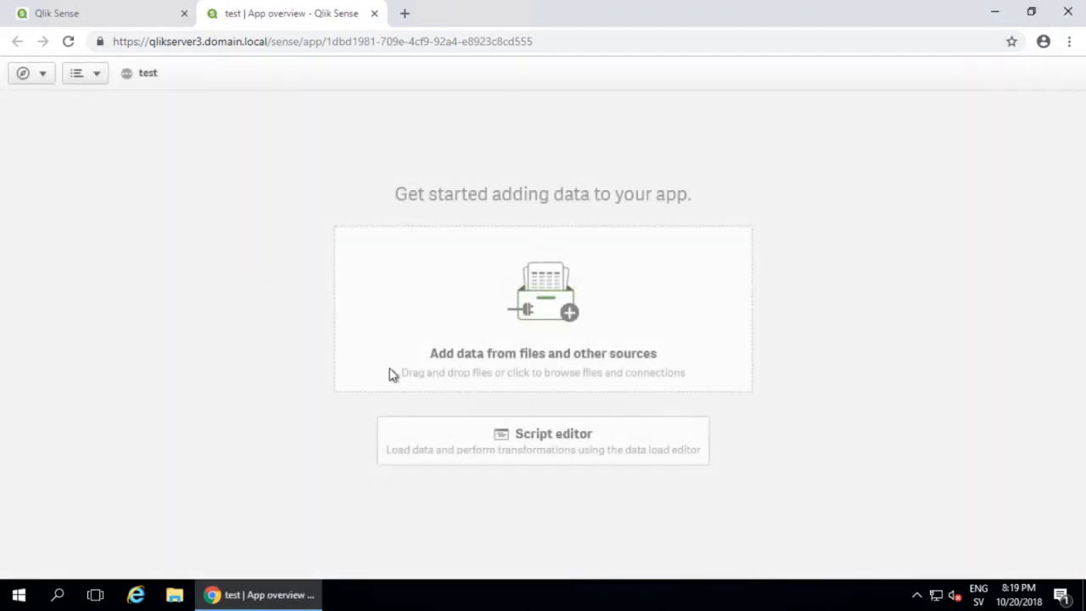
click(543, 441)
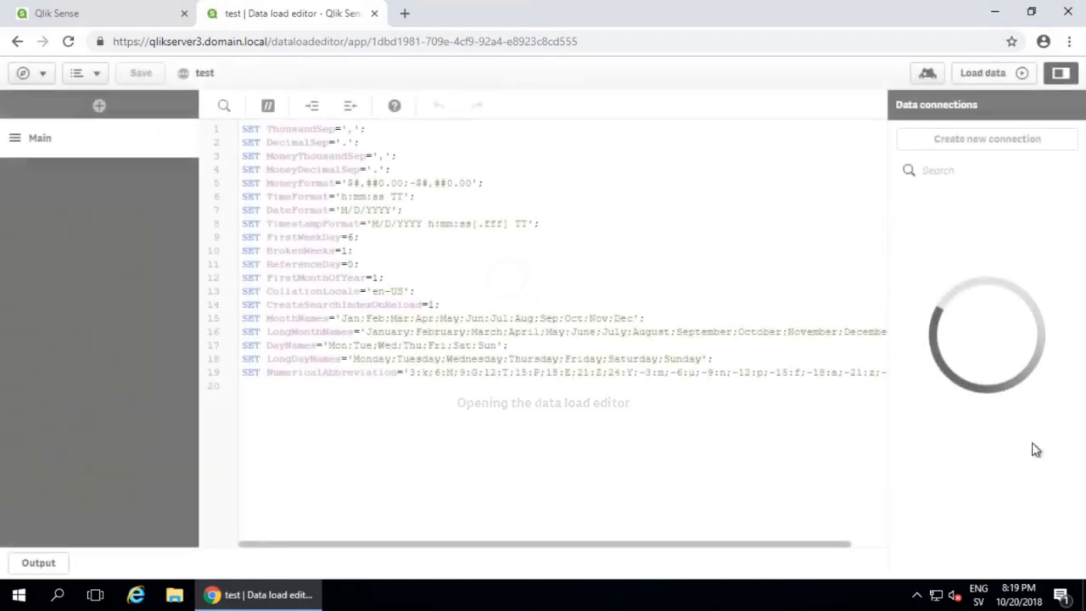